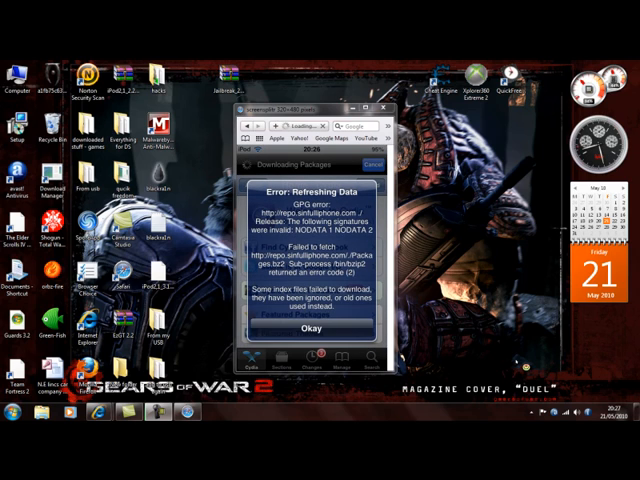
- Dismiss the 'Error: Refreshing Data' alert with Okay
left_click(311, 331)
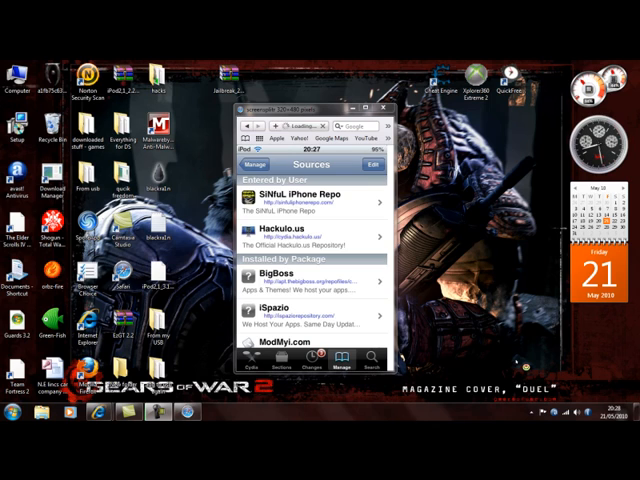
left_click(373, 163)
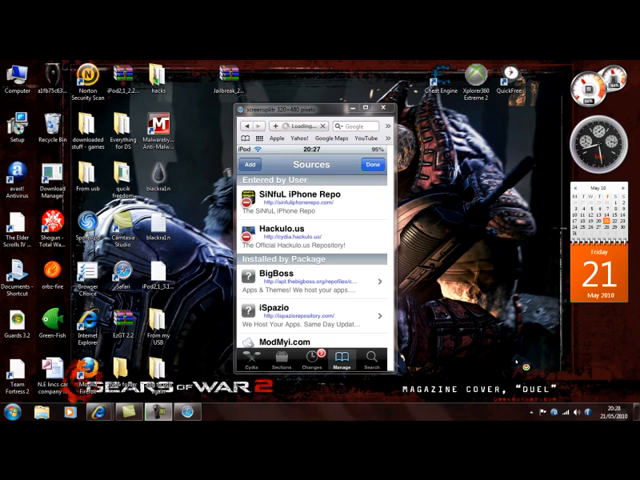
left_click(256, 164)
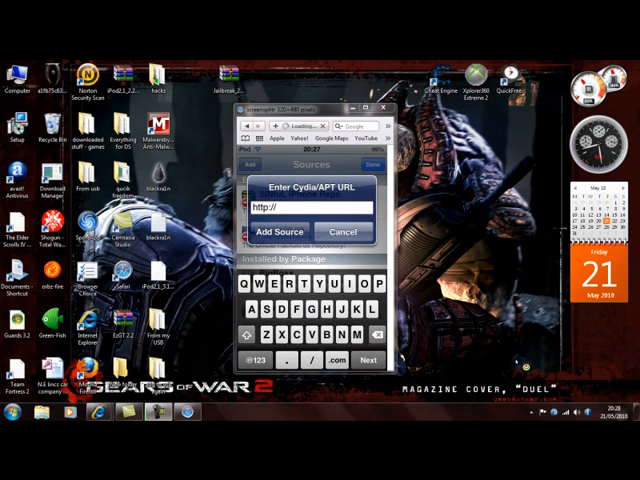
type("sinfu")
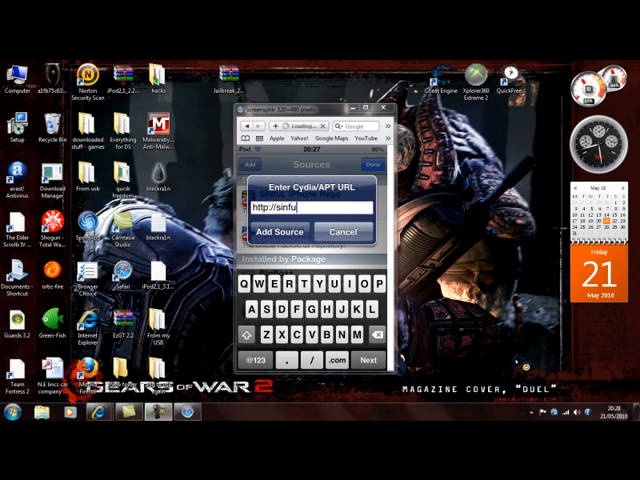
type("liphone")
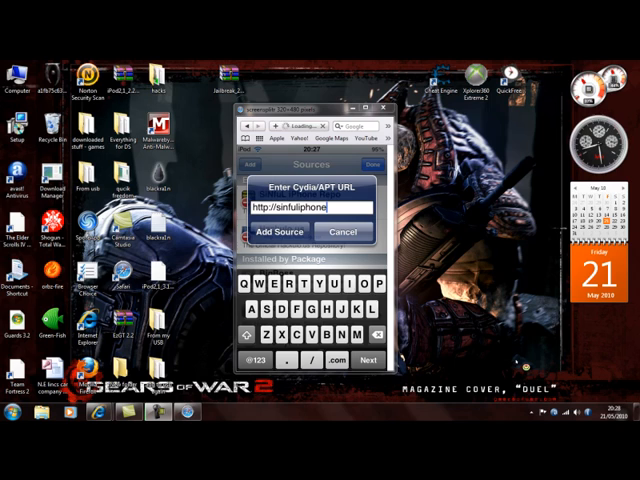
type("repo.com/")
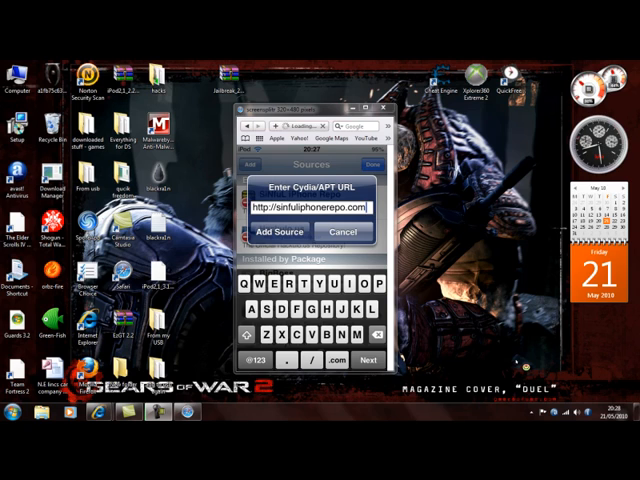
left_click(283, 232)
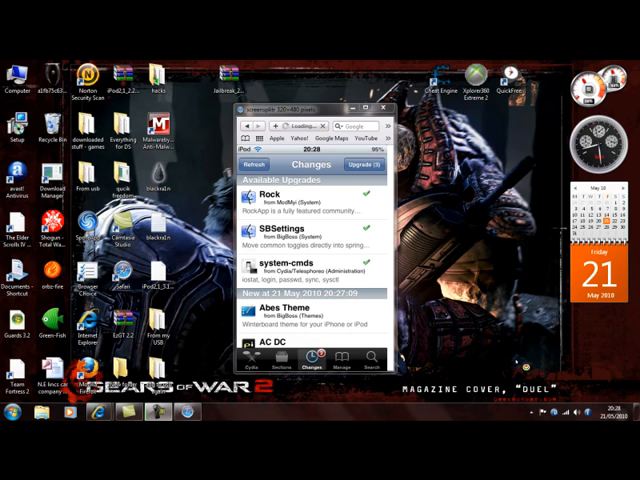
- Open SiNfuL iPhone Repo to list its packages, starting with AndroidLock and AppSync
left_click(347, 367)
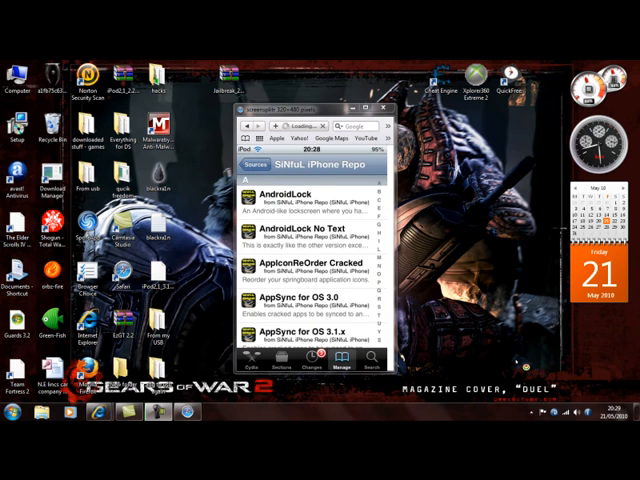
scroll("down", 3)
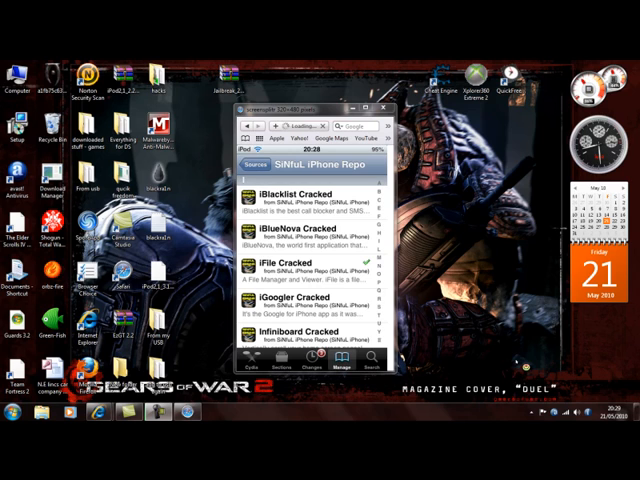
scroll("down", 3)
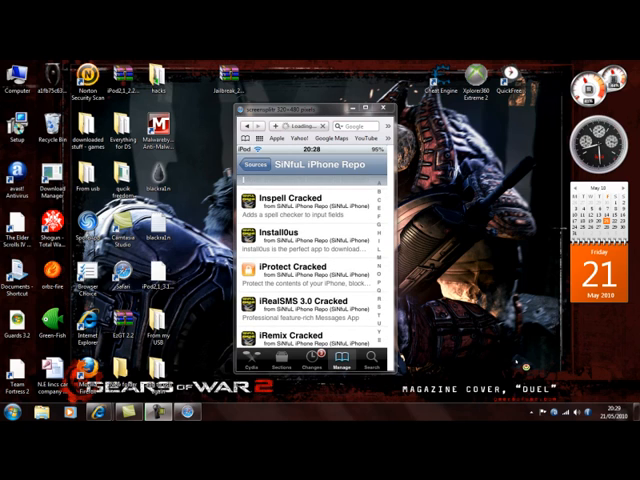
scroll("down", 3)
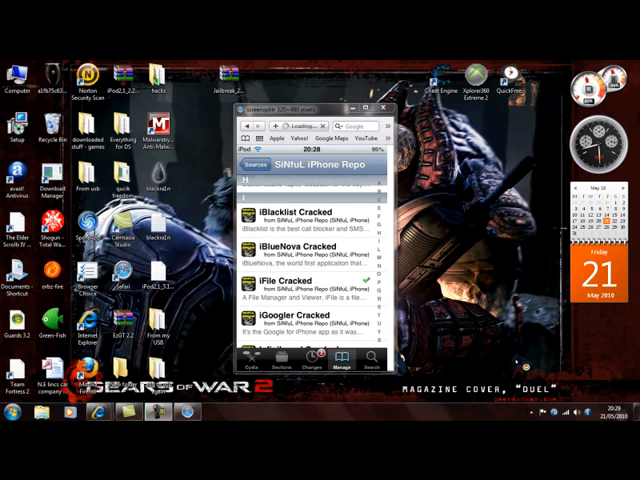
scroll("down", 3)
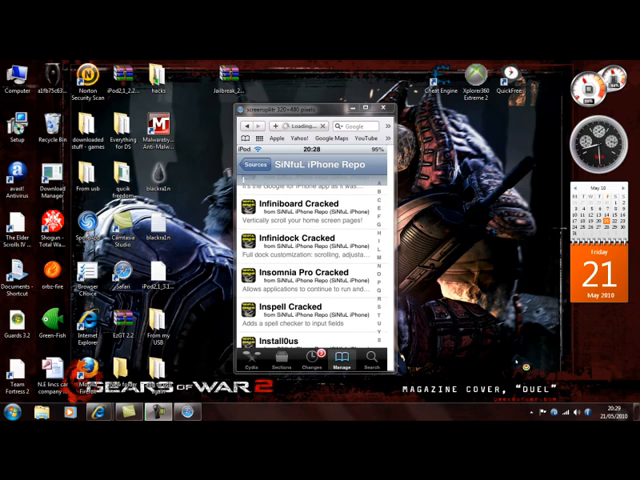